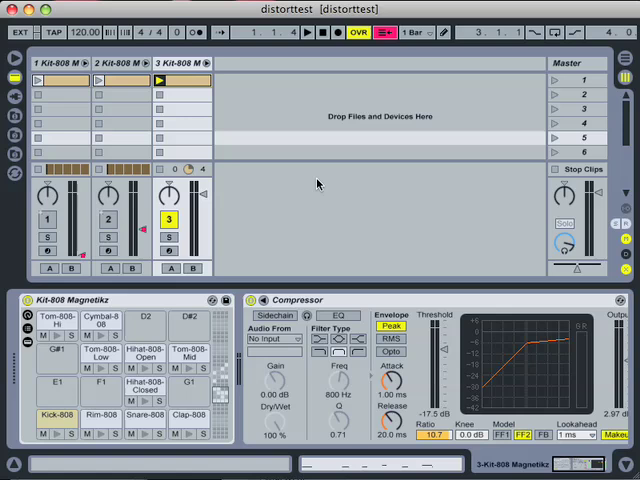
pyautogui.moveTo(268, 146)
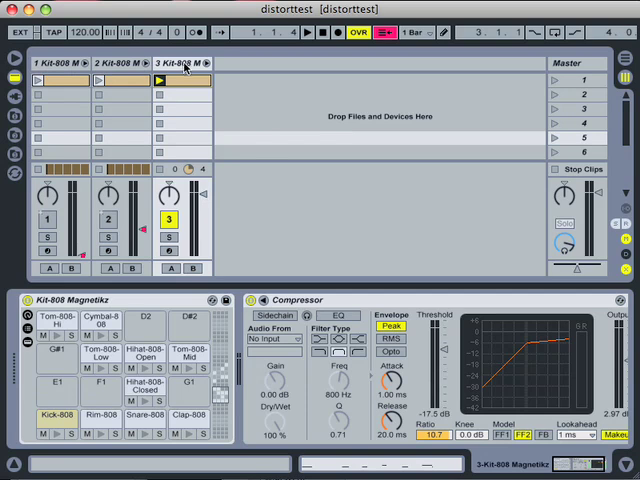
# Browse to Live Devices > Audio Effects > Great Distortion and activate all three drum tracks.
pyautogui.click(116, 62)
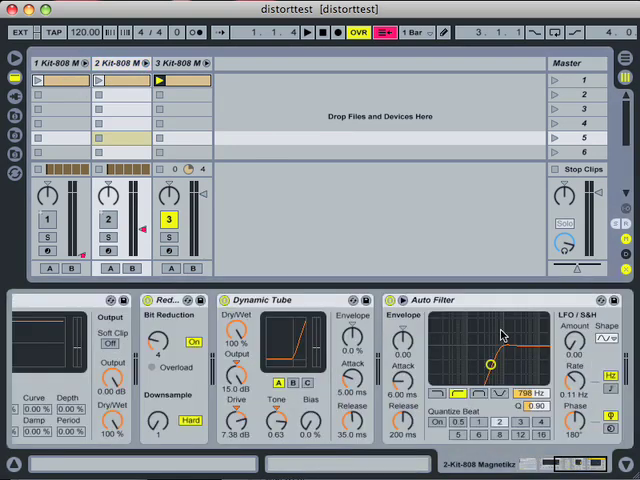
pyautogui.moveTo(450, 350)
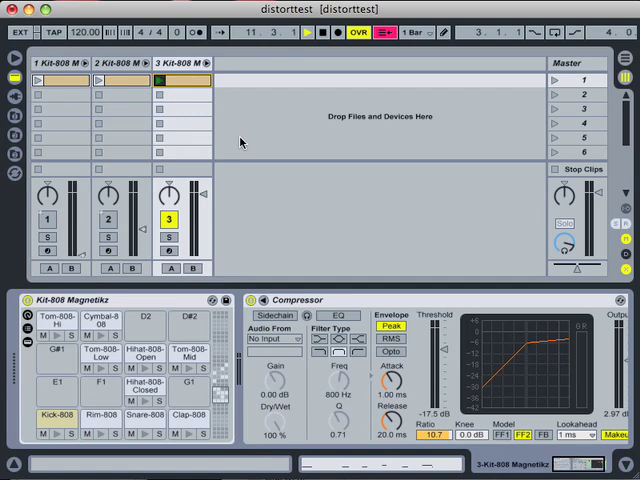
pyautogui.click(160, 80)
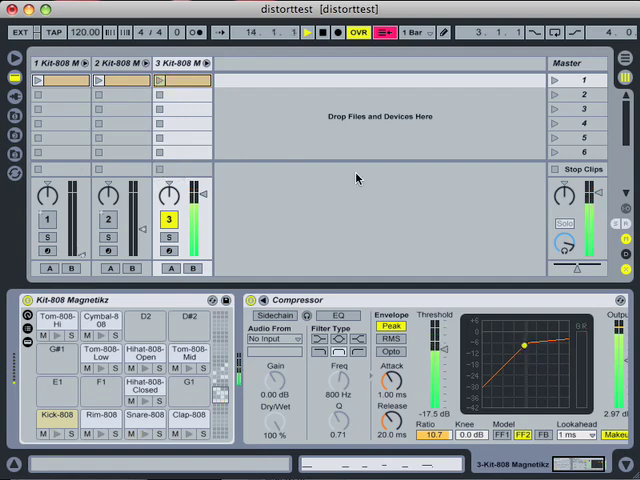
pyautogui.click(12, 68)
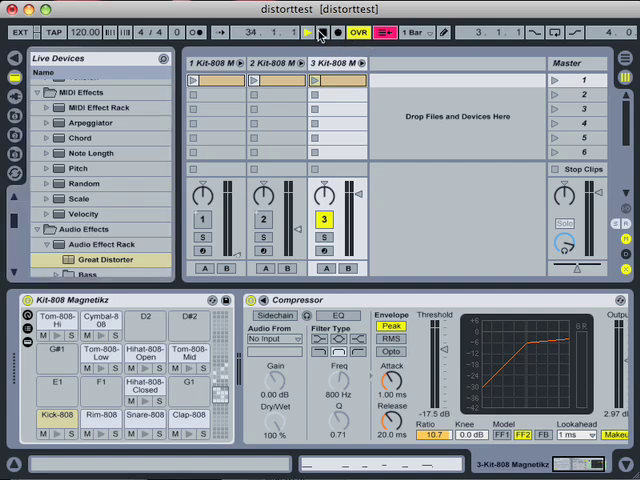
pyautogui.click(306, 32)
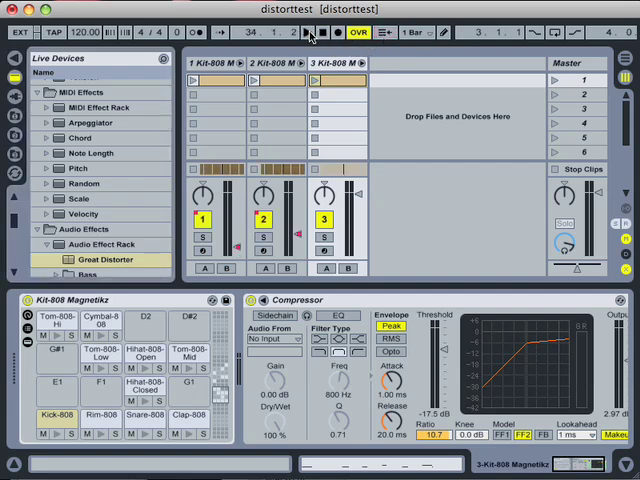